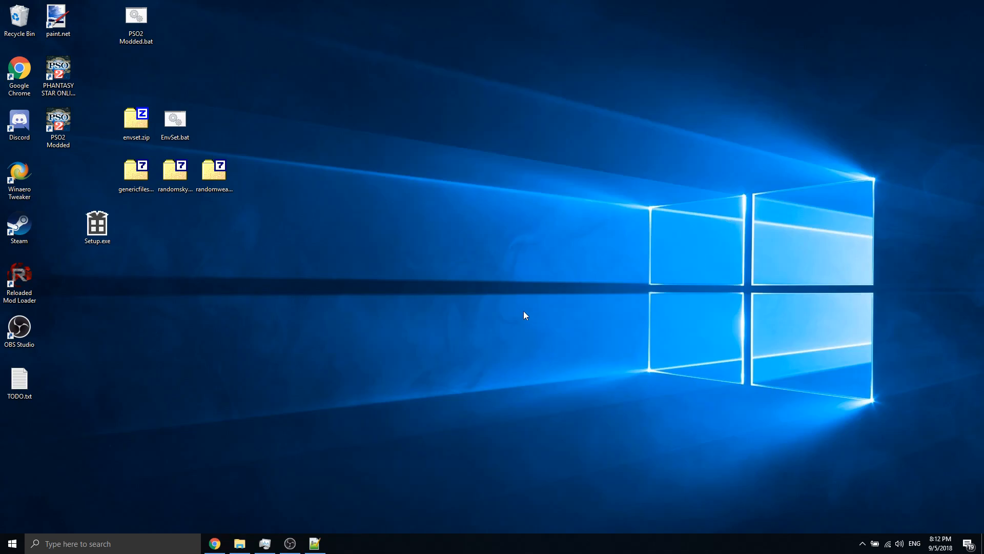
mouse_move(188, 266)
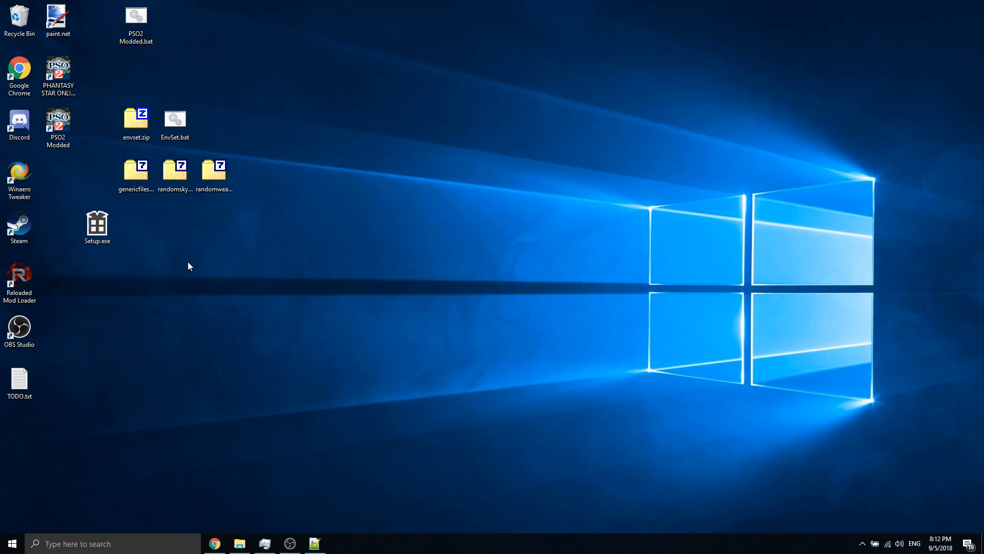
- Restore Chrome showing the Reloaded Mod Loader Hotfix #2 releases page with Setup.exe
left_click(58, 76)
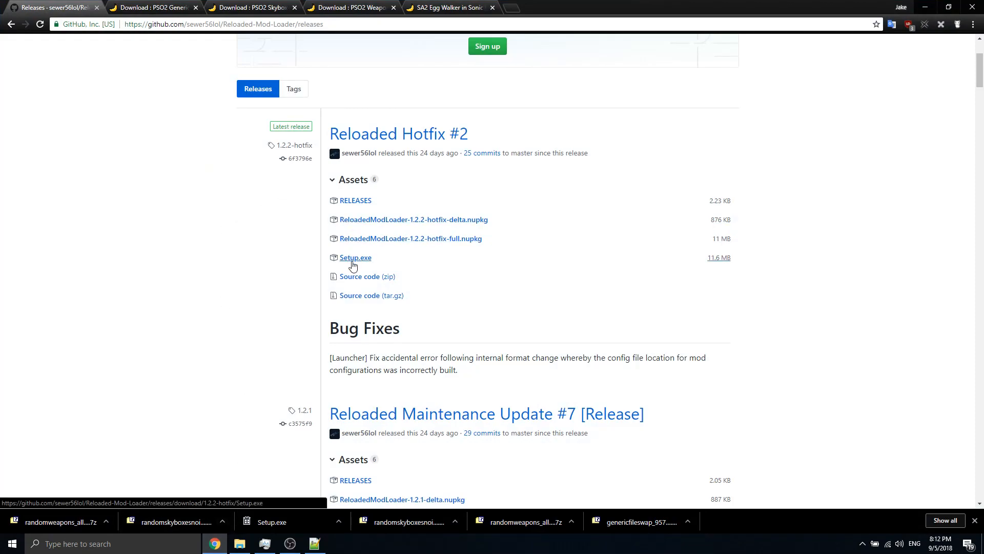
- Browse the PSO2 file swap, Weapon Randomizer and SA2 Egg Walker download tabs
left_click(151, 8)
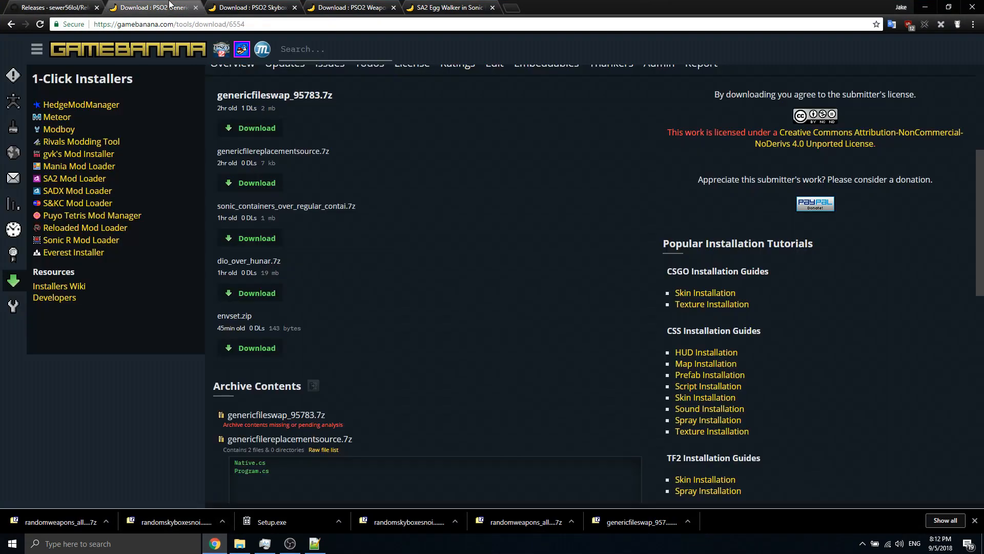
left_click(335, 49)
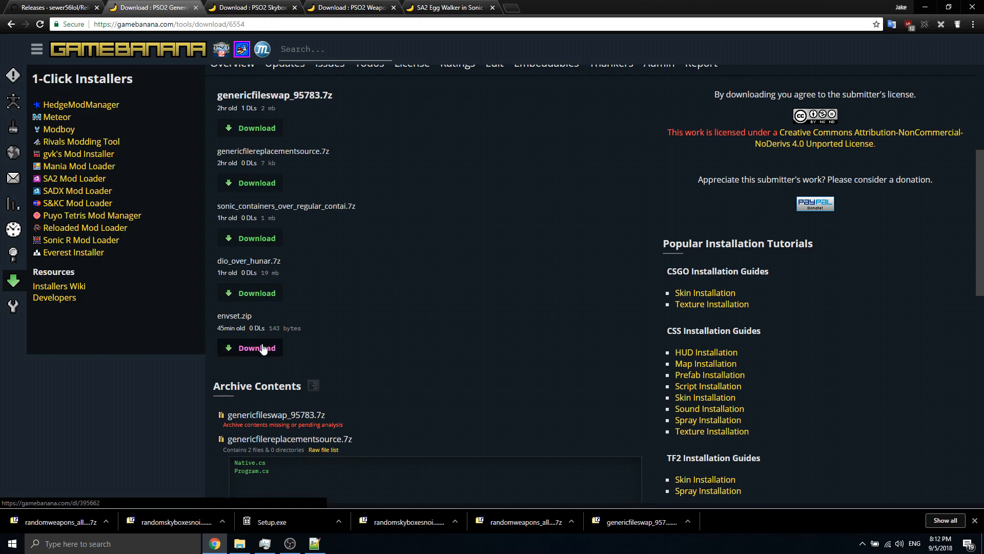
mouse_move(278, 312)
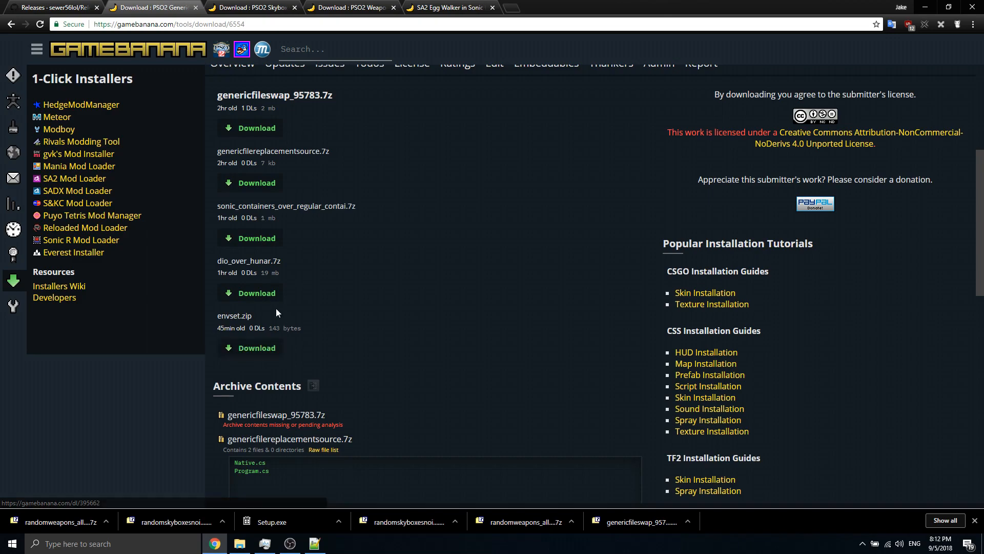
left_click(348, 8)
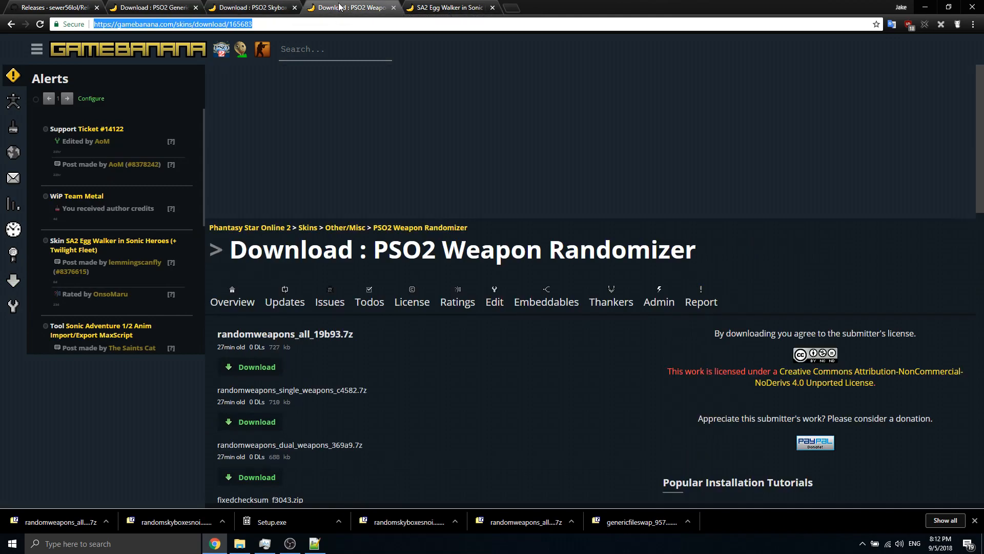
left_click(446, 8)
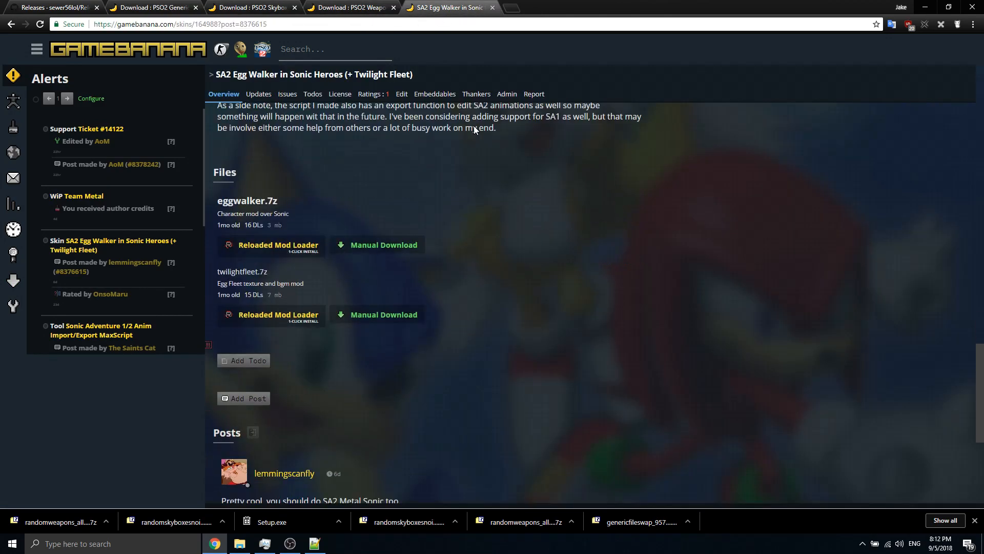
scroll("down", 3)
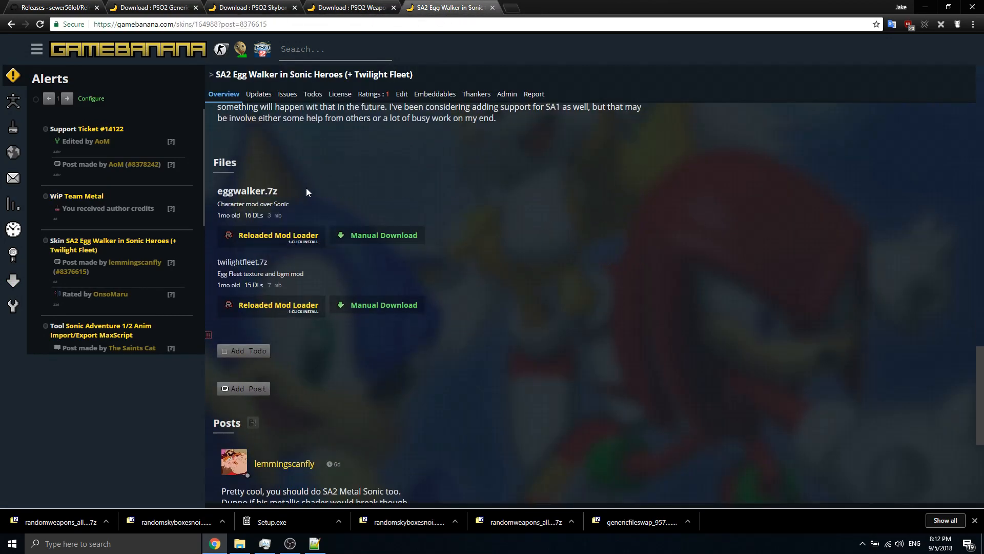
mouse_move(278, 239)
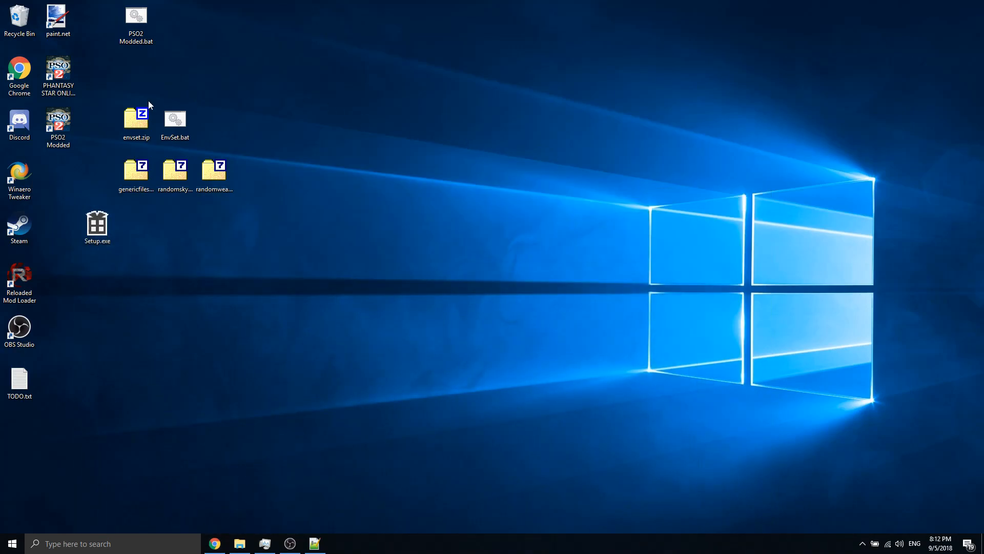
mouse_move(218, 139)
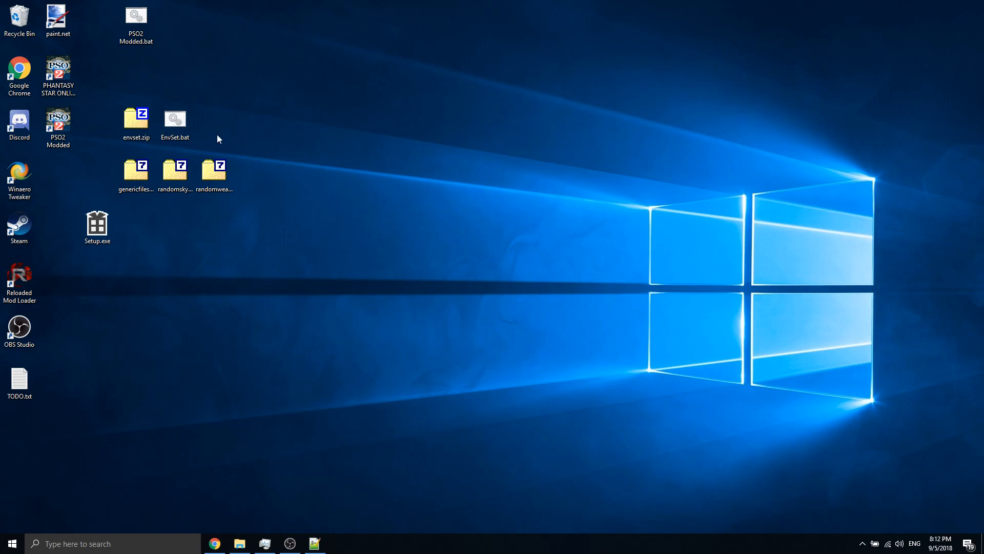
- Run EnvSet.bat to set the pso2 variable, then select the Reloaded Mod Loader shortcut
double_click(175, 120)
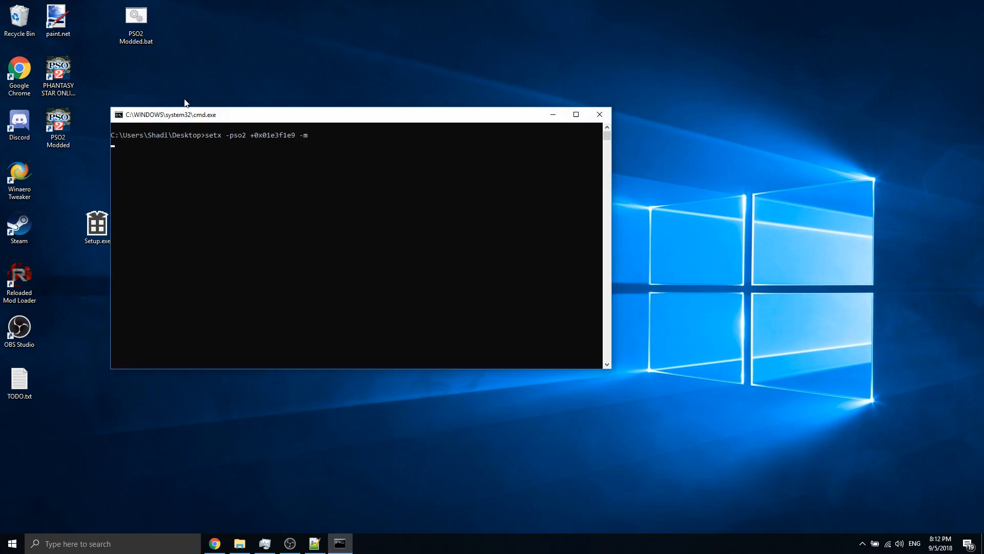
left_click(598, 114)
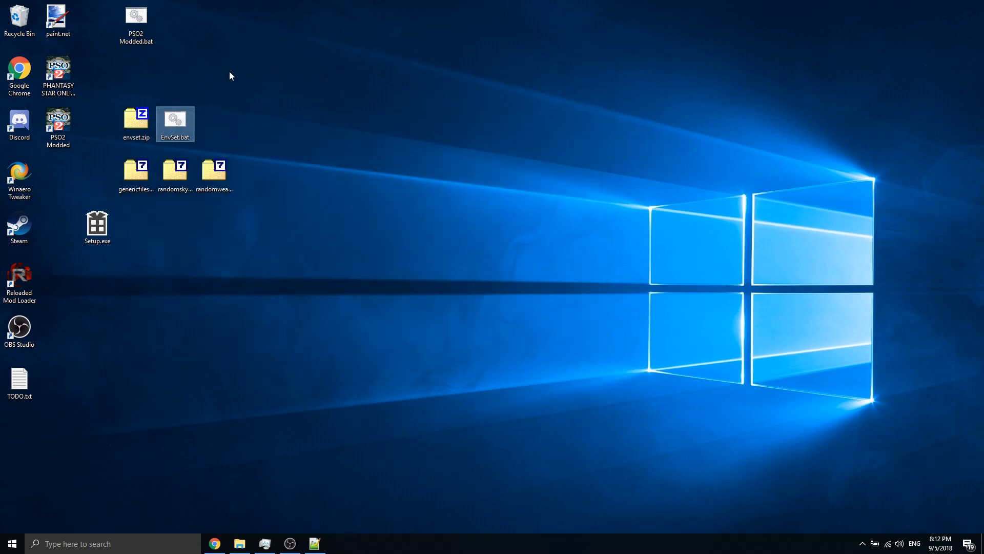
mouse_move(222, 84)
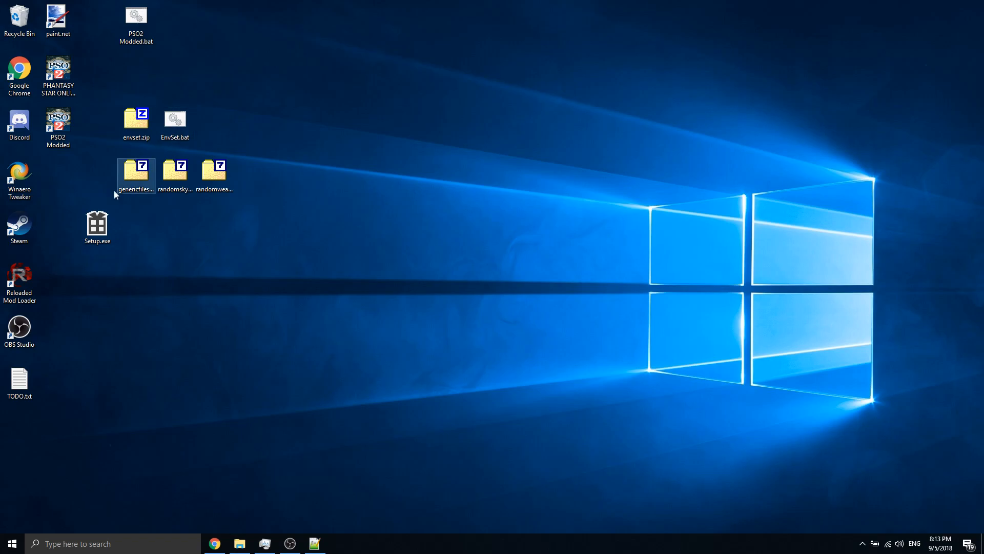
left_click(153, 238)
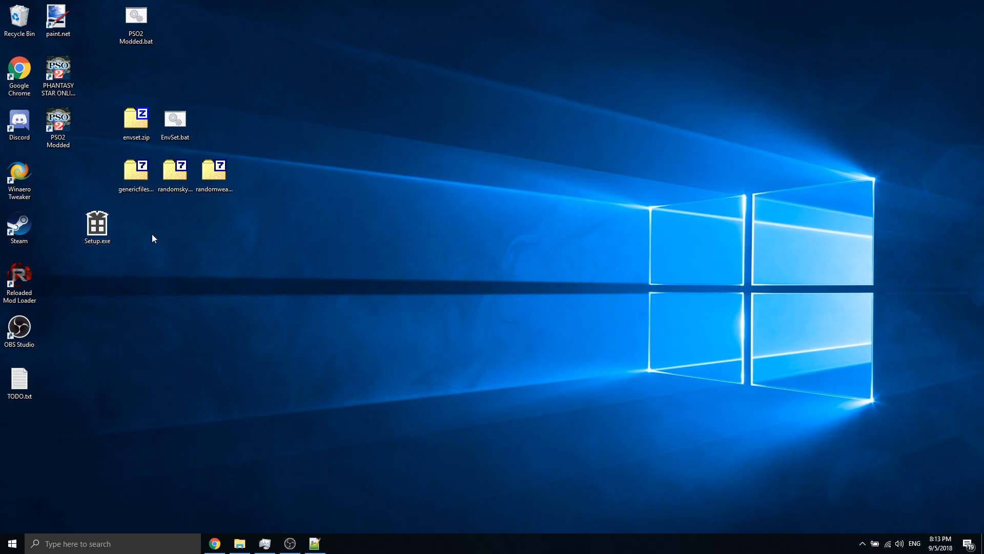
mouse_move(156, 258)
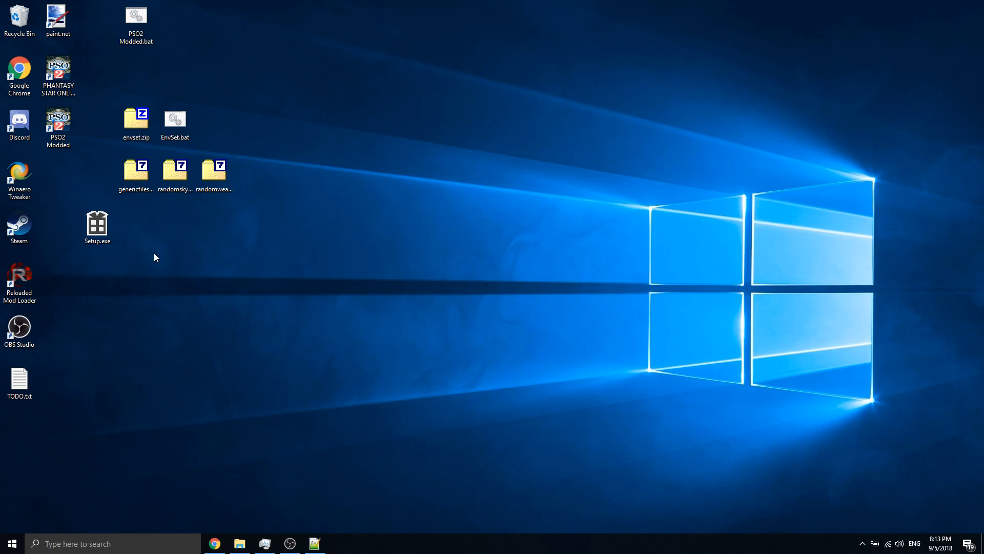
left_click(19, 279)
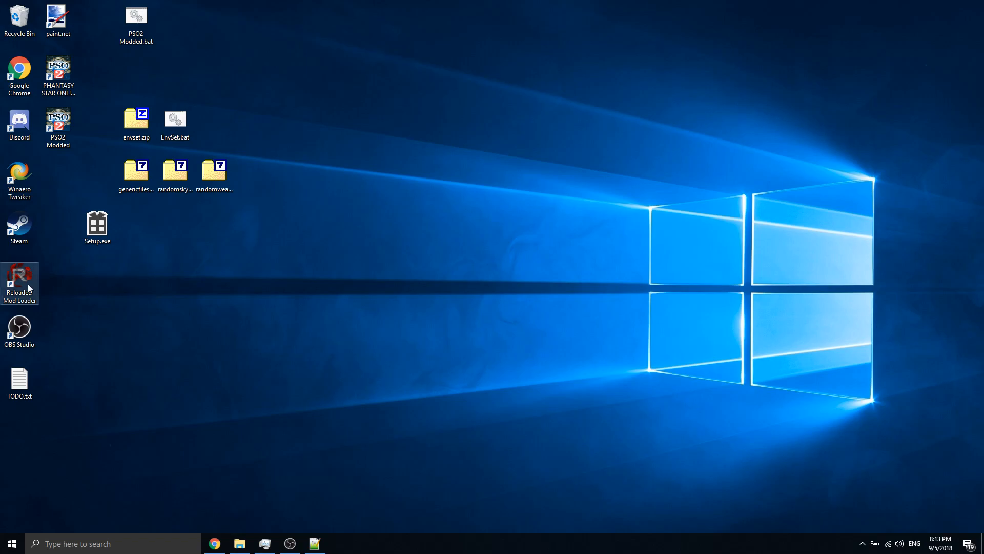
- Launch Reloaded Mod Loader and open Game Management showing the Sonic-Riders entry
double_click(19, 277)
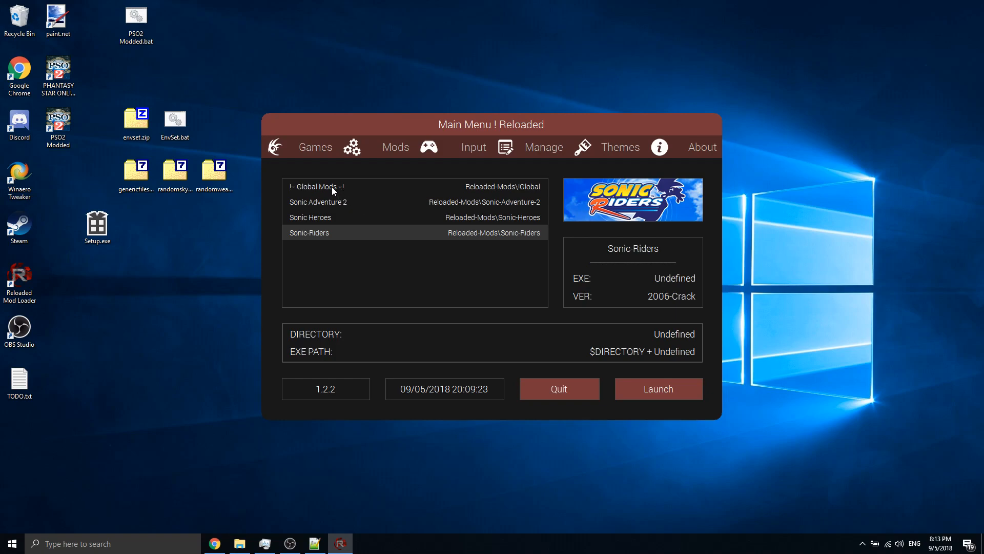
mouse_move(350, 247)
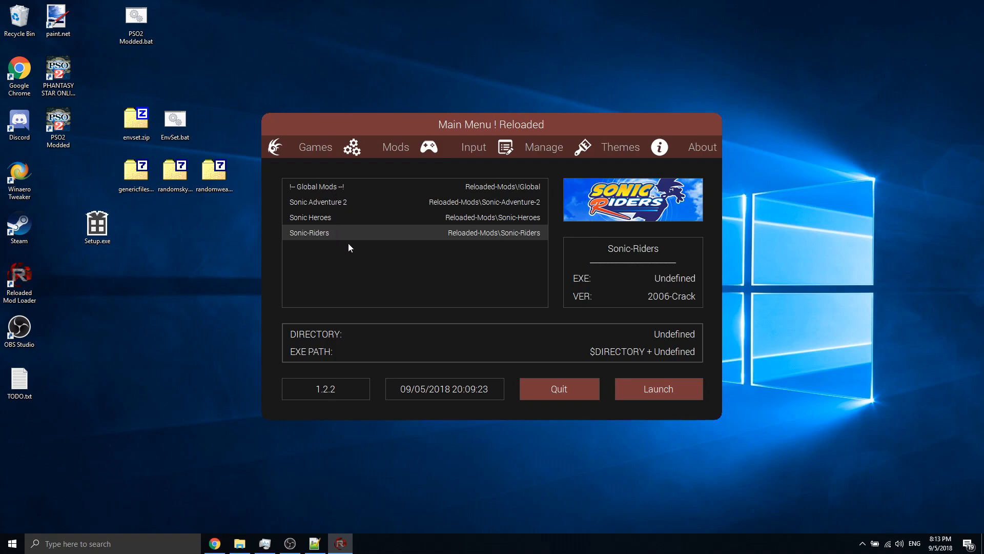
mouse_move(514, 121)
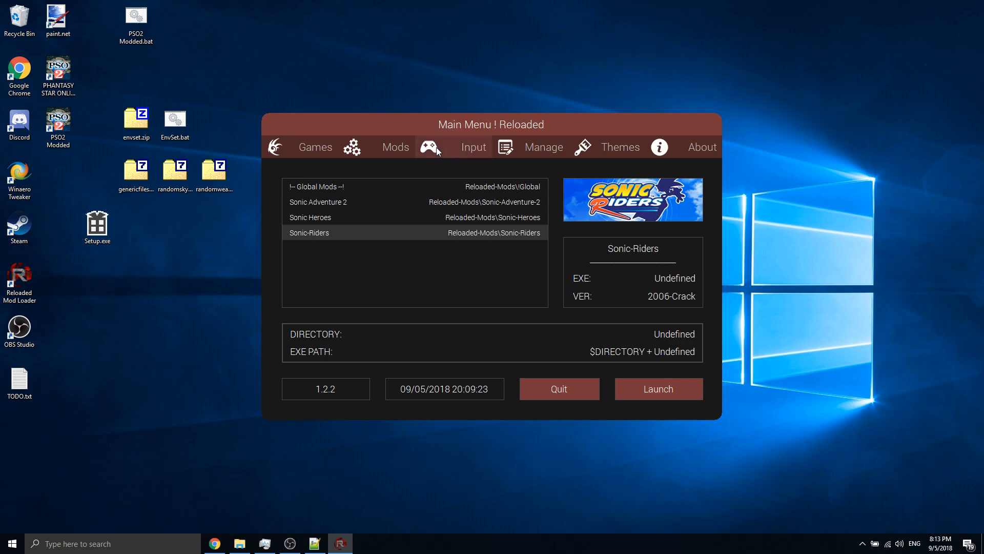
left_click(544, 146)
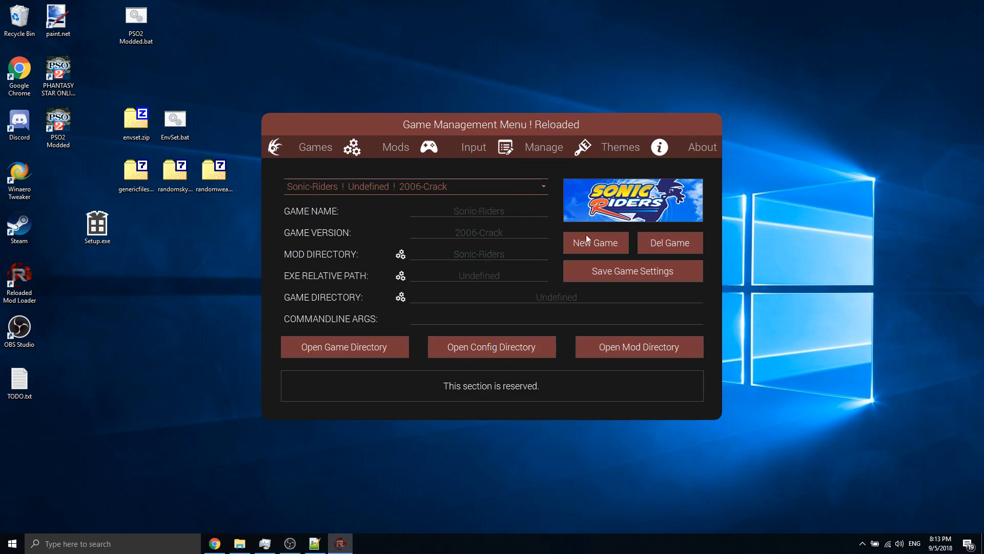
- Start a new game entry using new PSO2 folders for configuration and mod storage
left_click(595, 243)
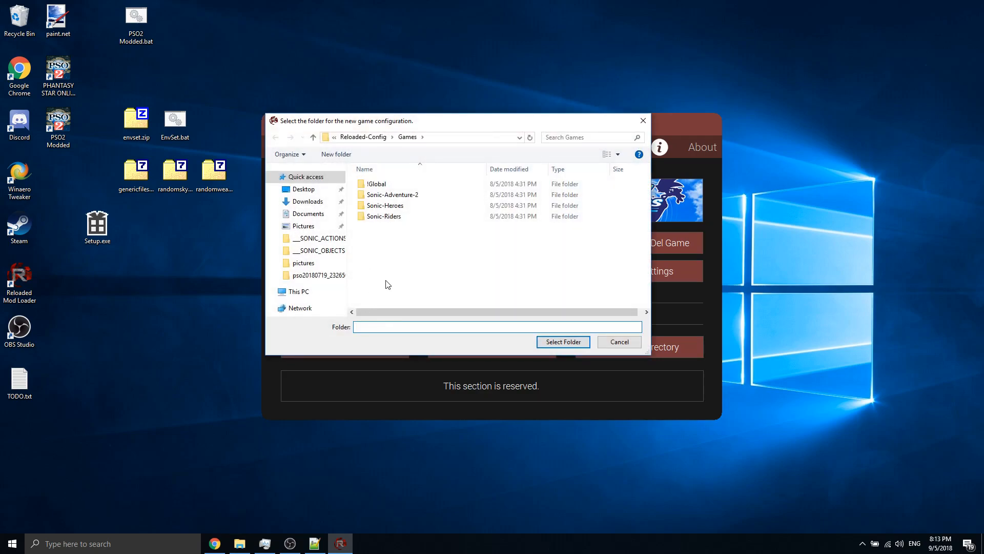
left_click(497, 326)
type("pso2")
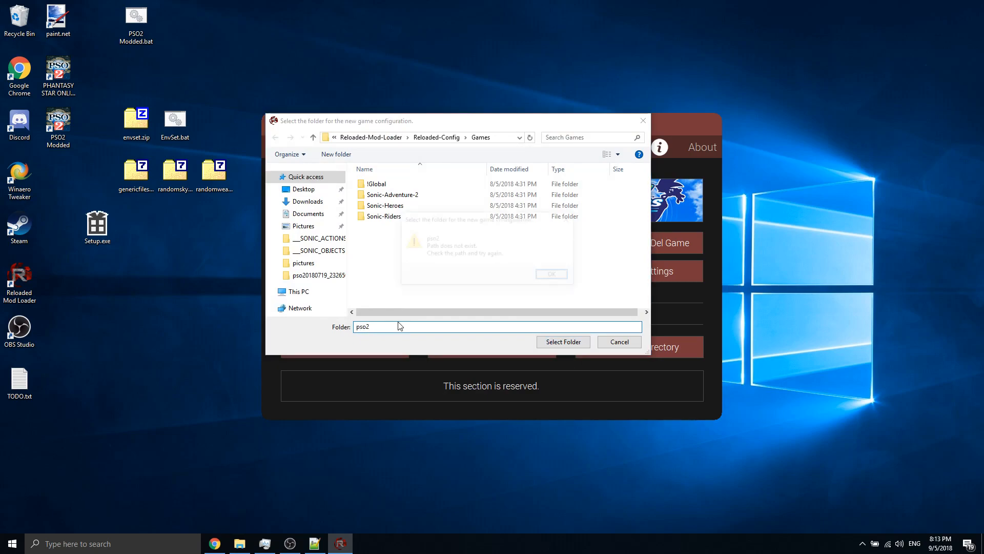
right_click(445, 288)
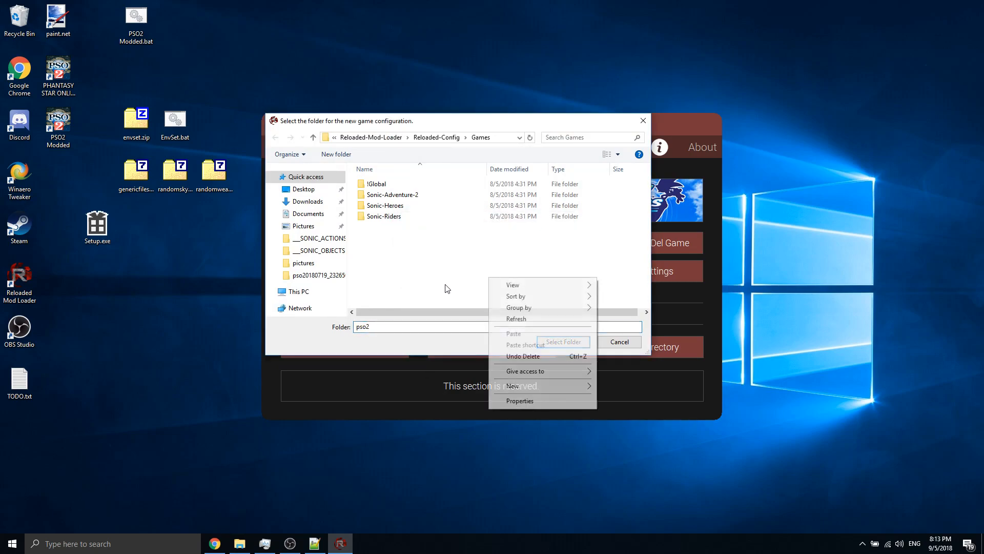
mouse_move(512, 385)
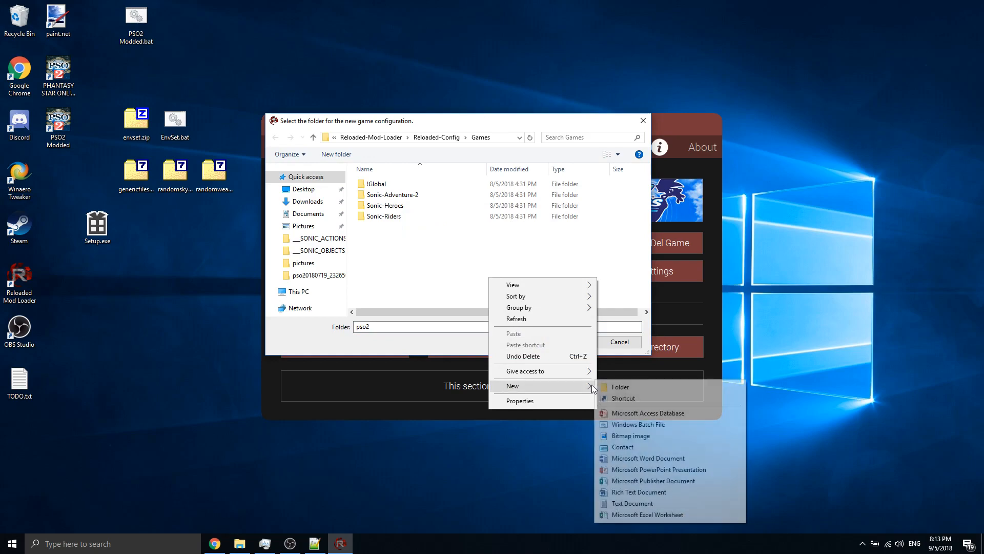
left_click(620, 386)
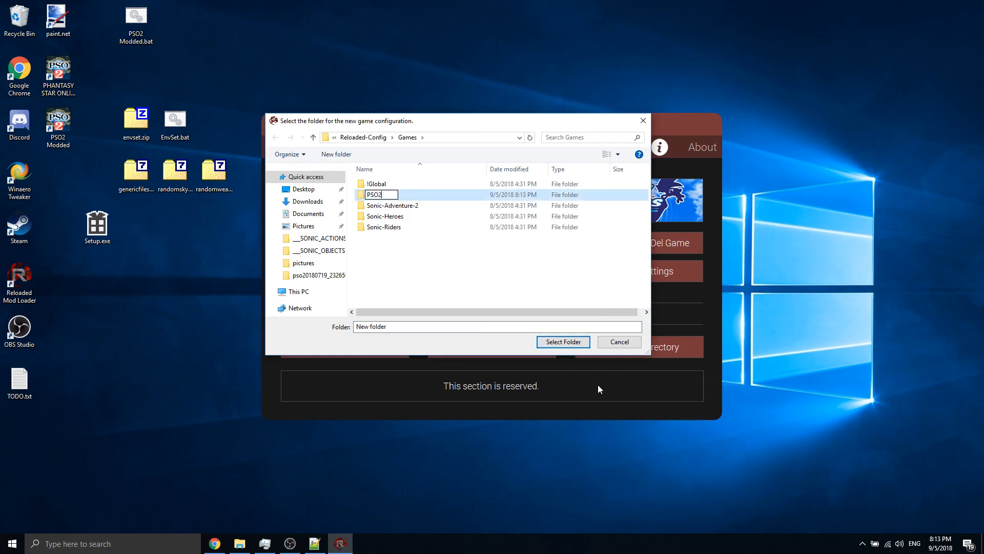
double_click(375, 193)
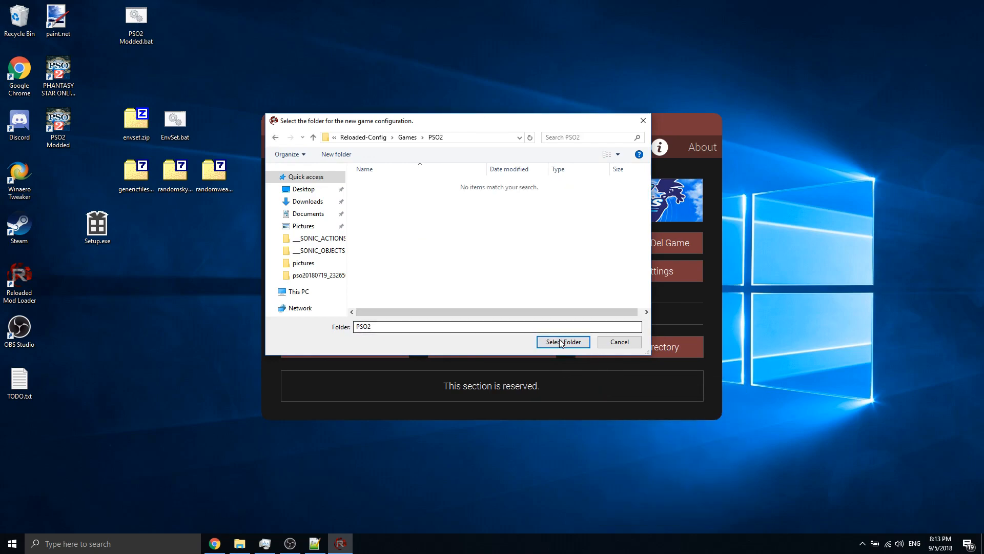
left_click(562, 342)
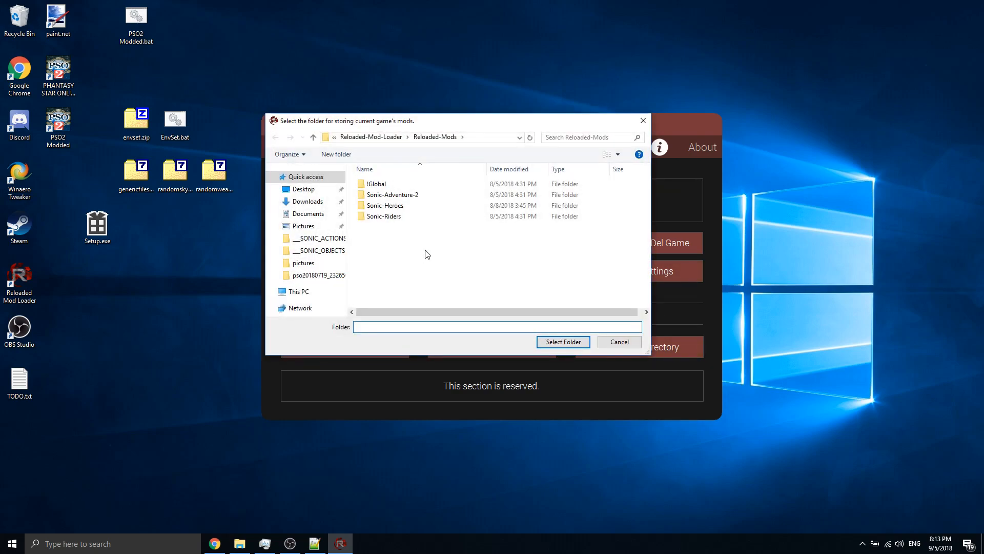
left_click(336, 154)
type("PSO2")
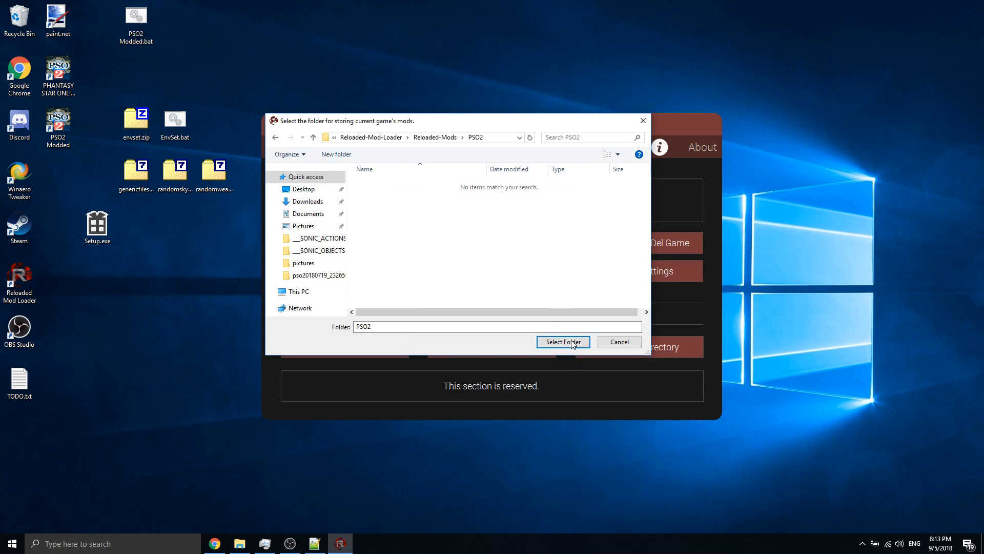
left_click(563, 342)
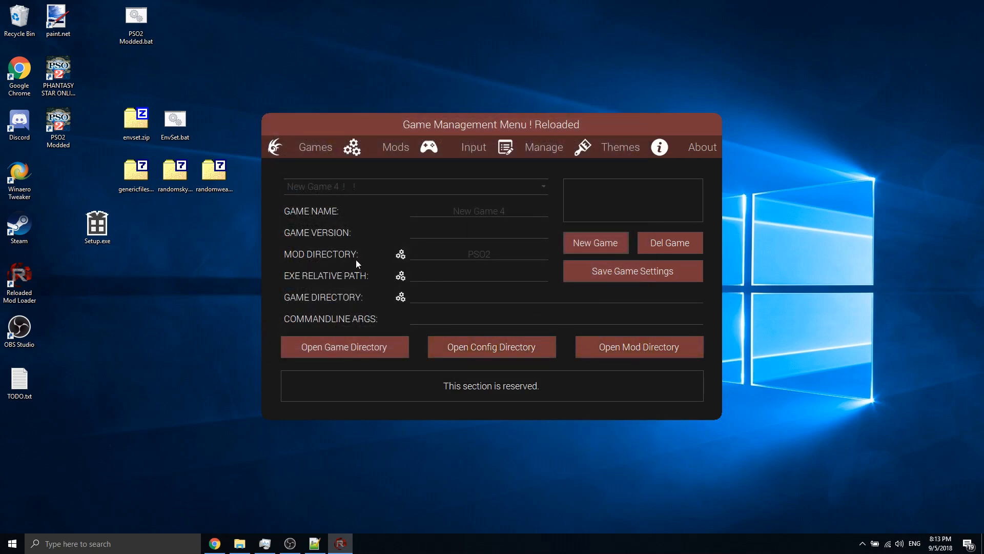
- Name the entry Phantasy Star Online 2 and browse D:\Games for pso2.exe
left_click(400, 254)
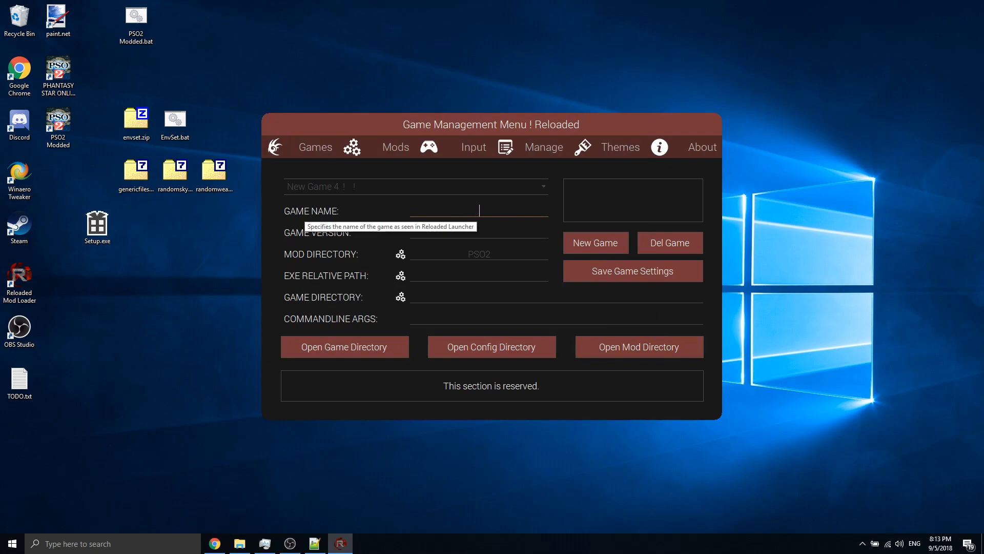
type("Phantasy Star Online 2")
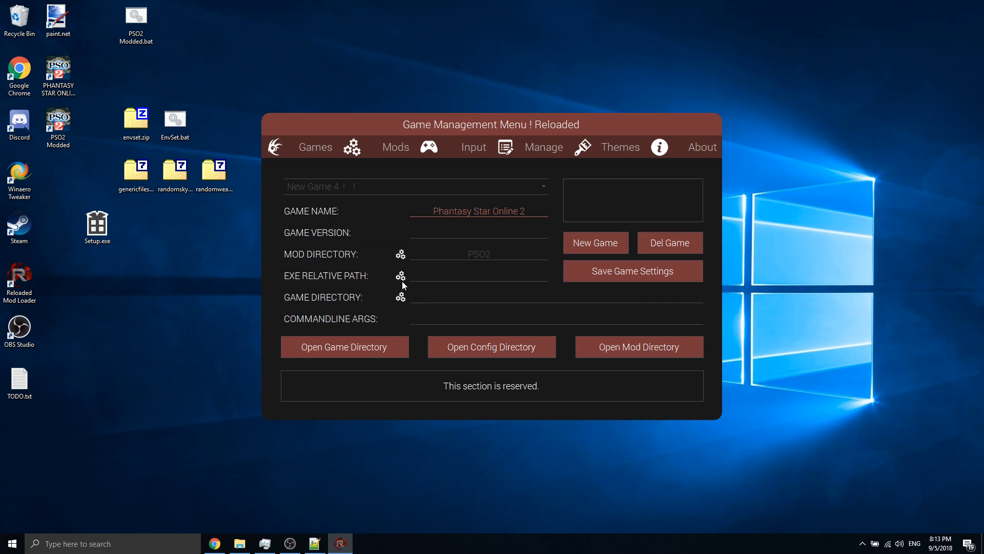
left_click(400, 276)
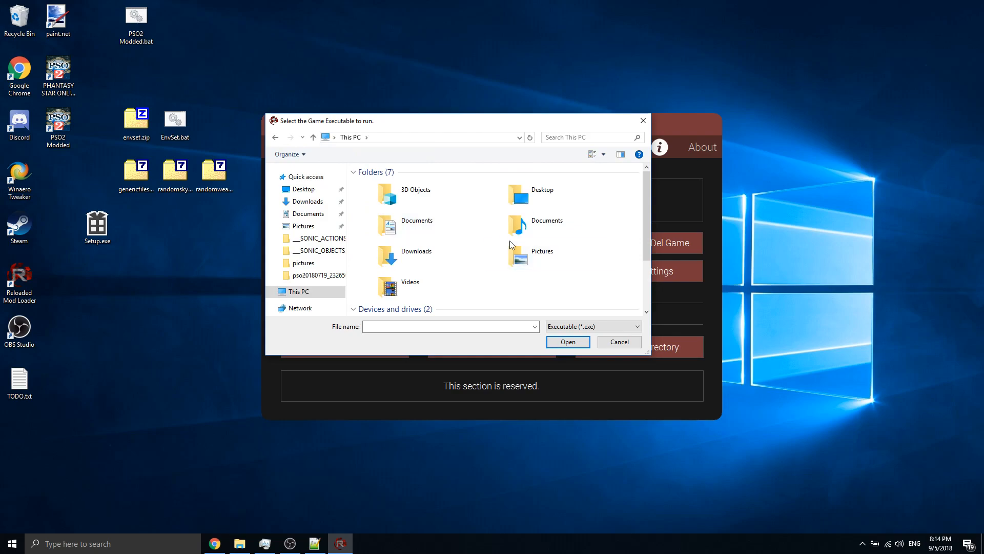
double_click(392, 137)
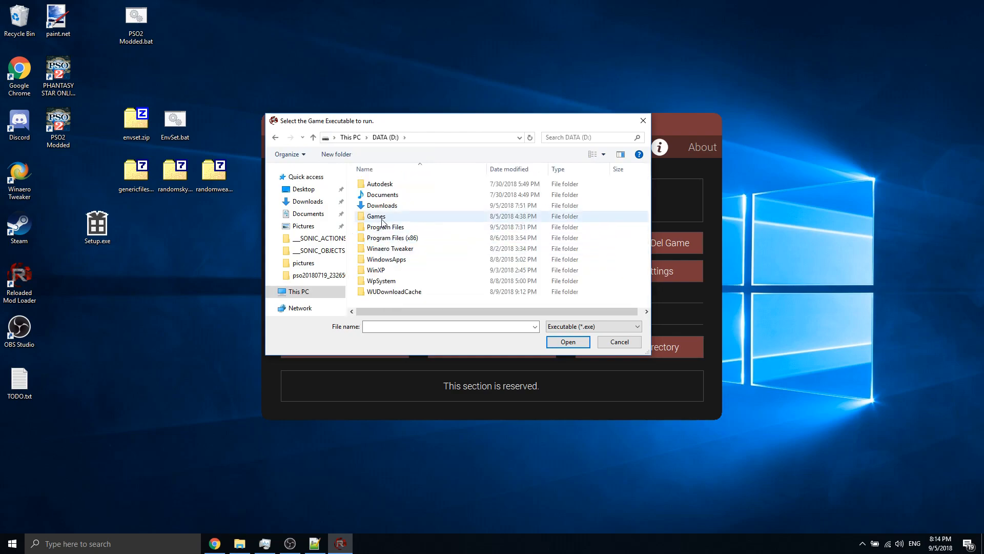
double_click(376, 216)
type("Phantasy Star Online 2")
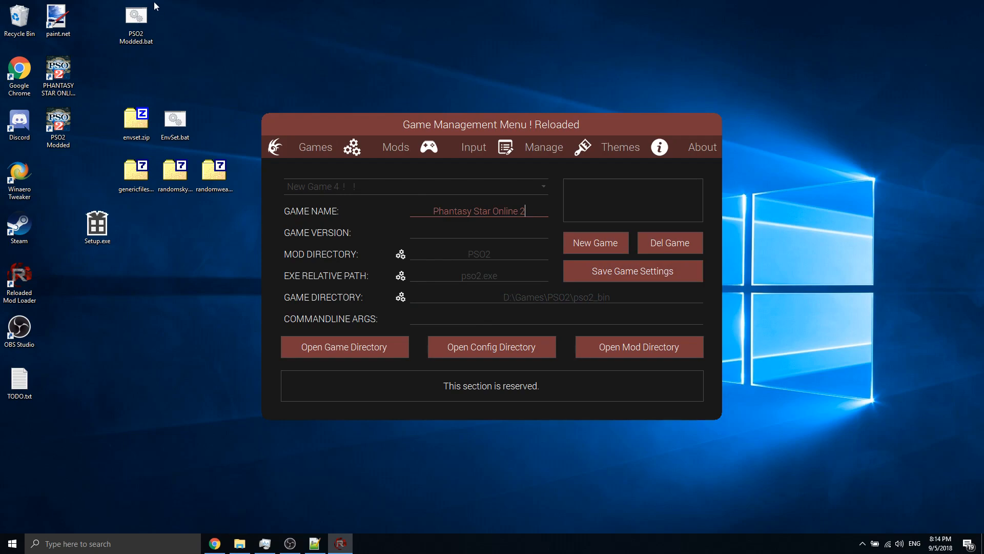
- Paste +0x33aca2b9 from PSO2 Modded.bat as the launch argument, then return to Games
right_click(135, 25)
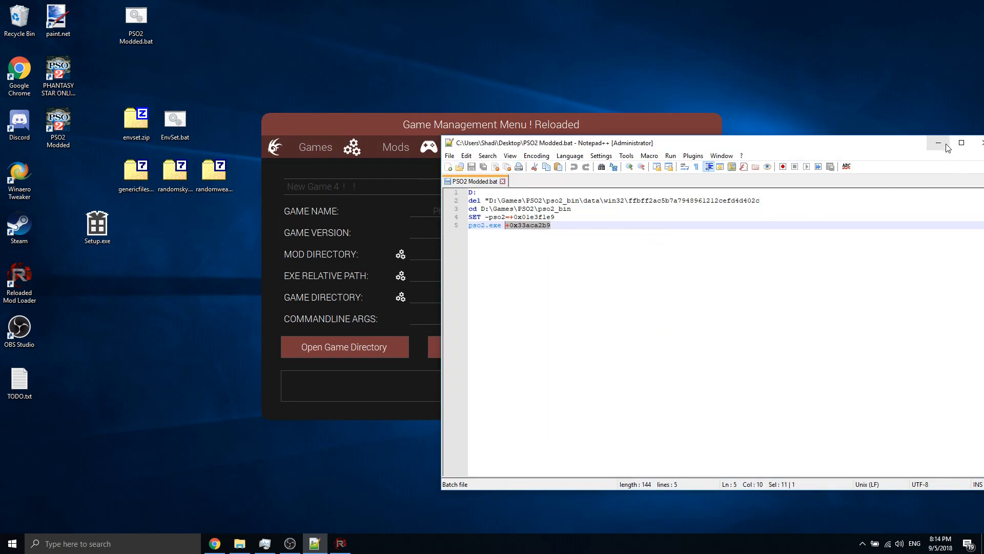
left_click(938, 143)
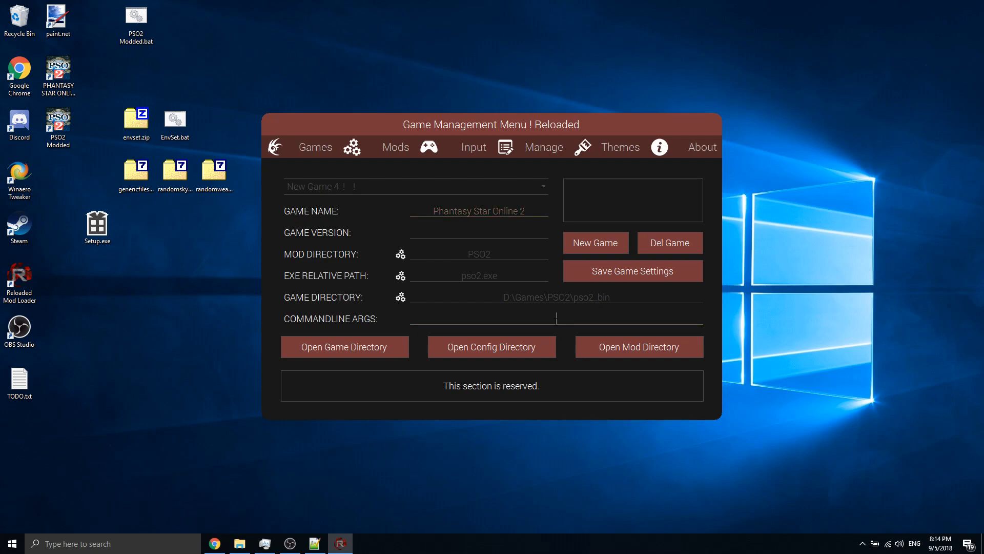
type("+0x33aca2b9")
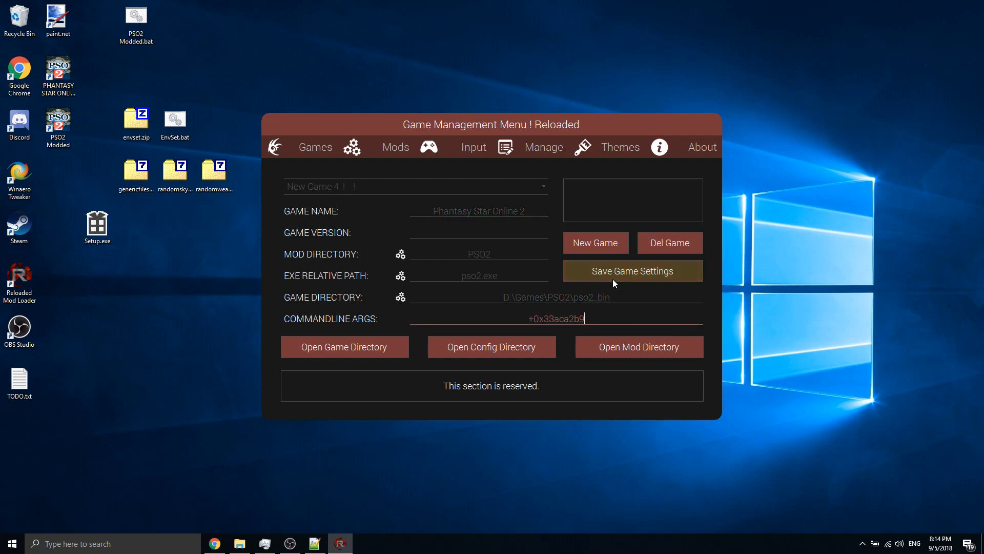
mouse_move(632, 271)
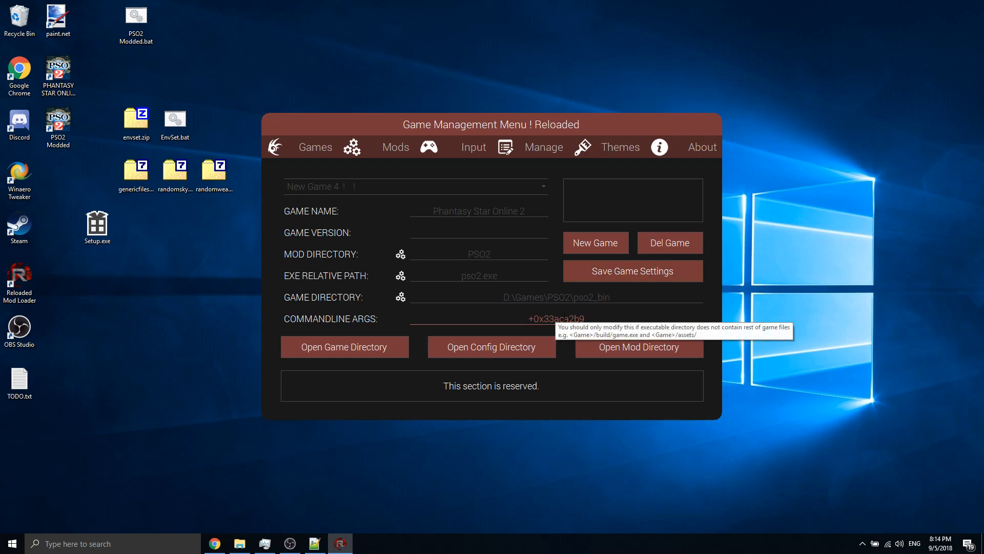
left_click(315, 147)
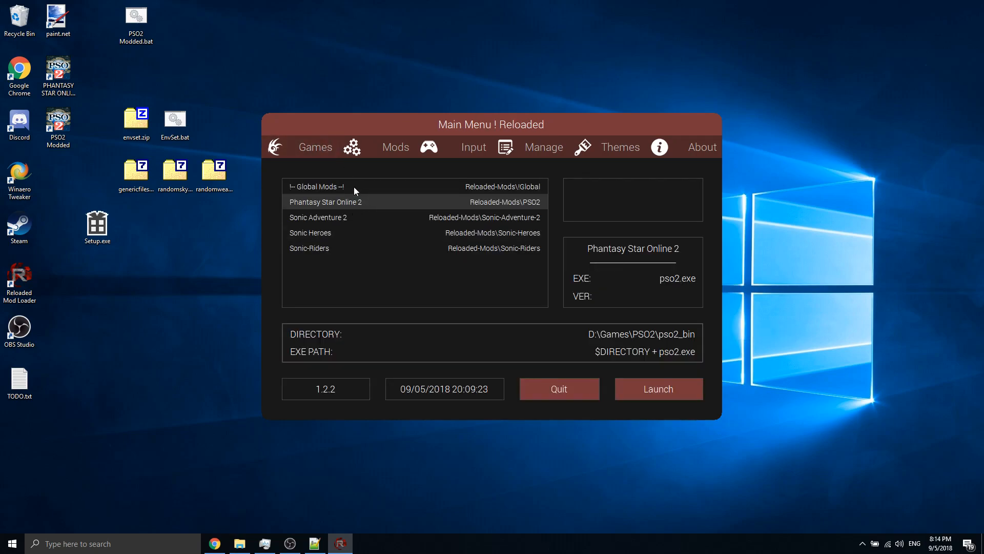
- Select the PSO2 entry and navigate to Roaming\Reloaded-Mod-Loader\Reloaded-Mods\PSO2 in Explorer
left_click(395, 147)
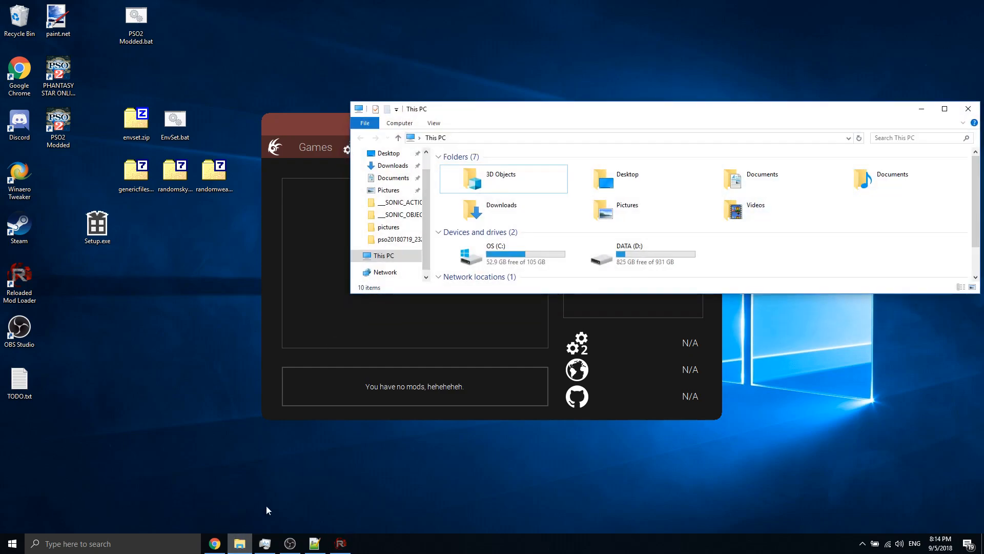
double_click(496, 256)
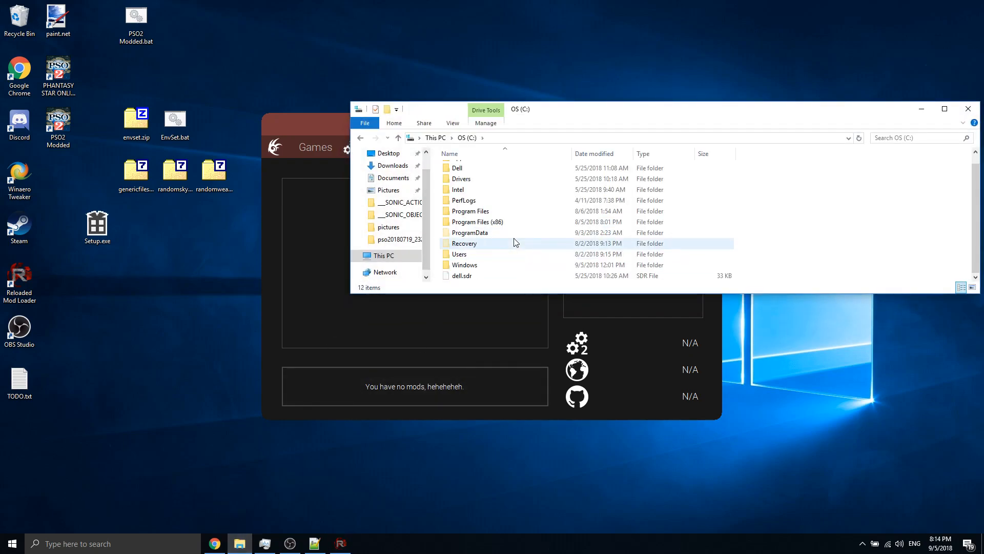
double_click(459, 254)
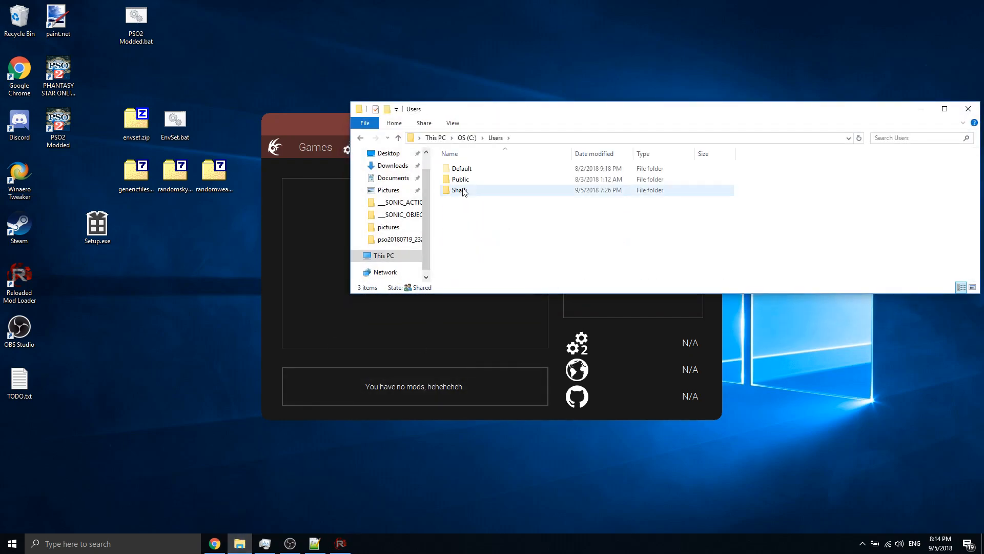
double_click(459, 191)
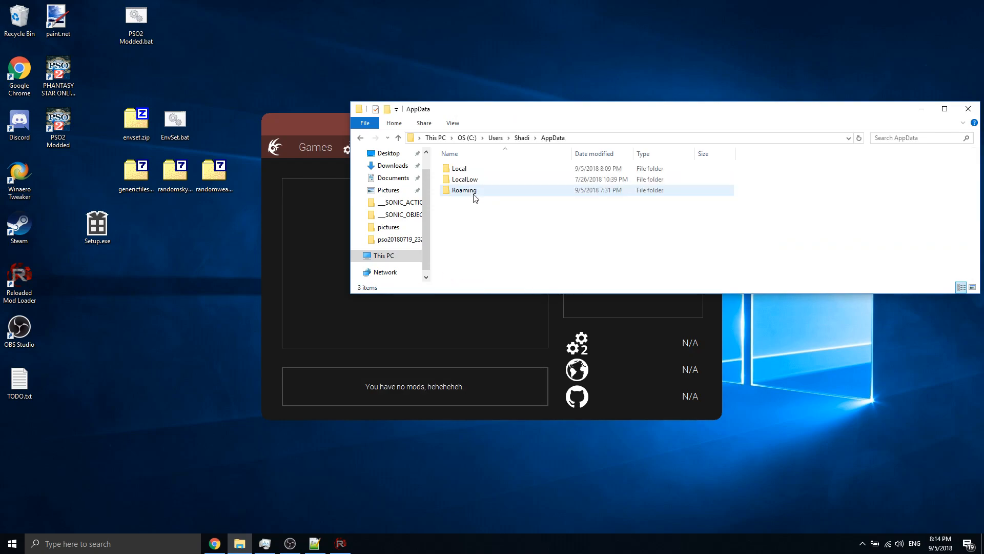
double_click(465, 190)
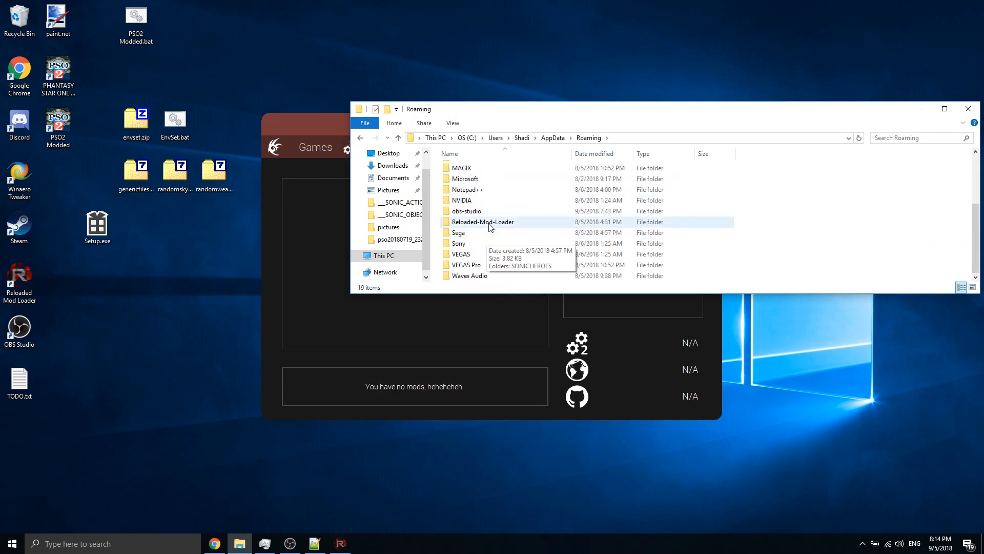
double_click(483, 222)
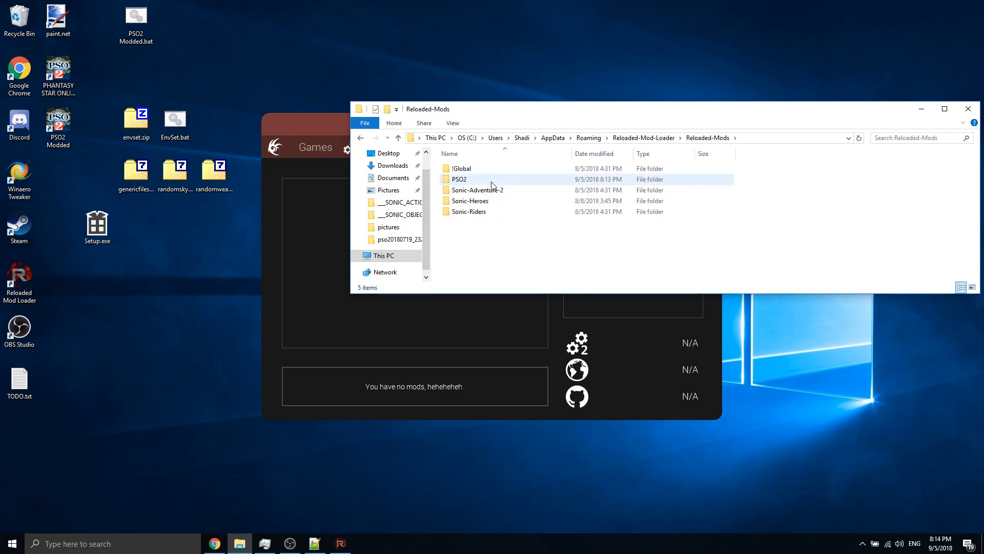
double_click(459, 179)
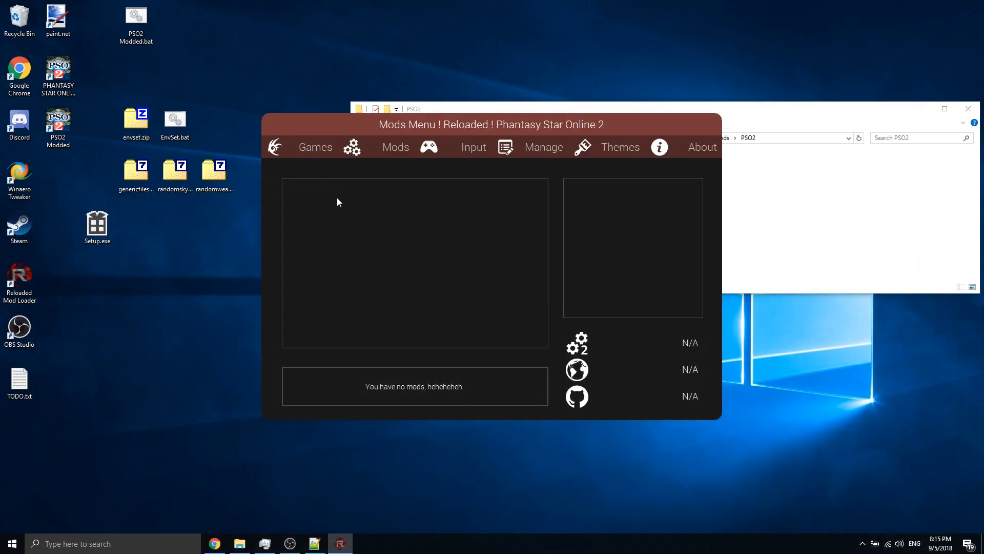
- Refresh mods, enable File Redirection, random skyboxes and Random Weapons All, then return
left_click(395, 147)
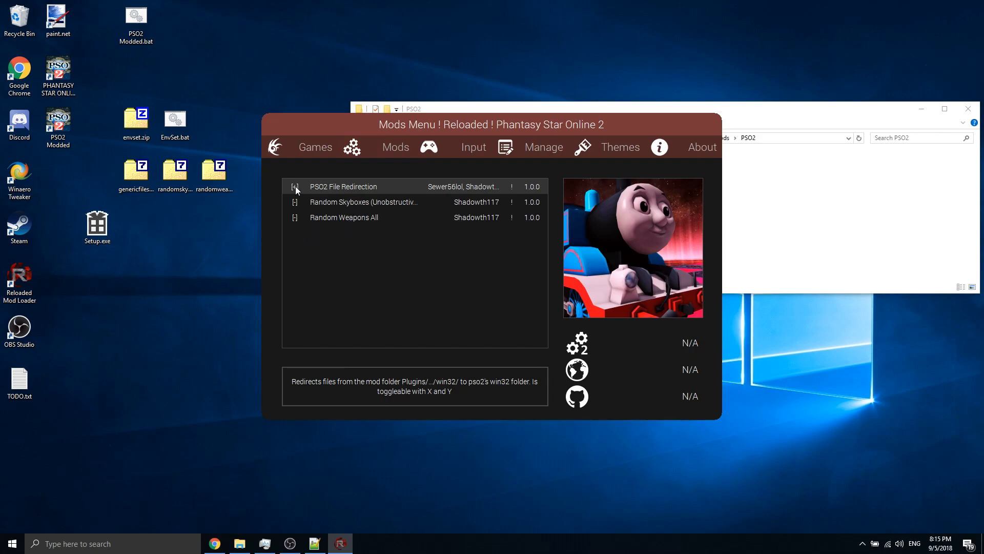
left_click(344, 217)
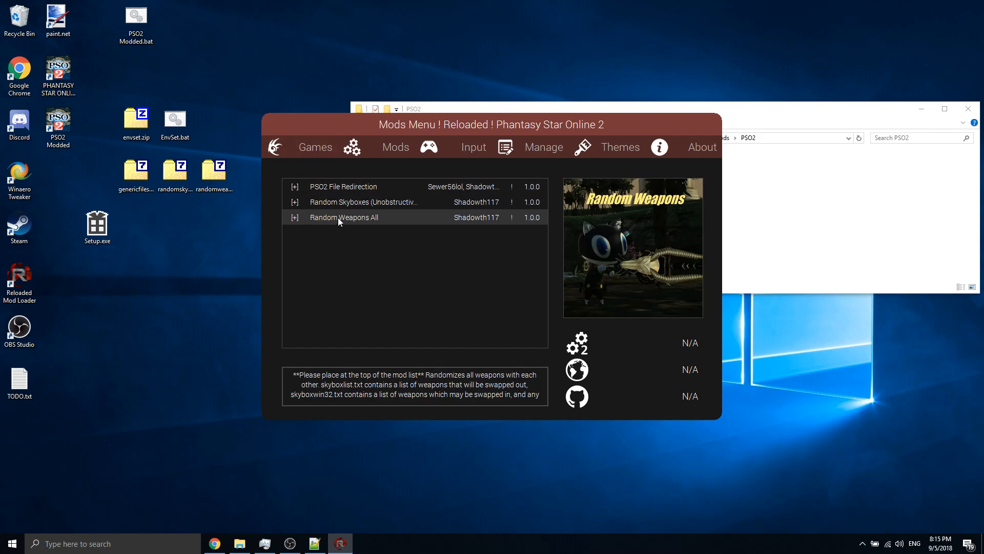
left_click(343, 185)
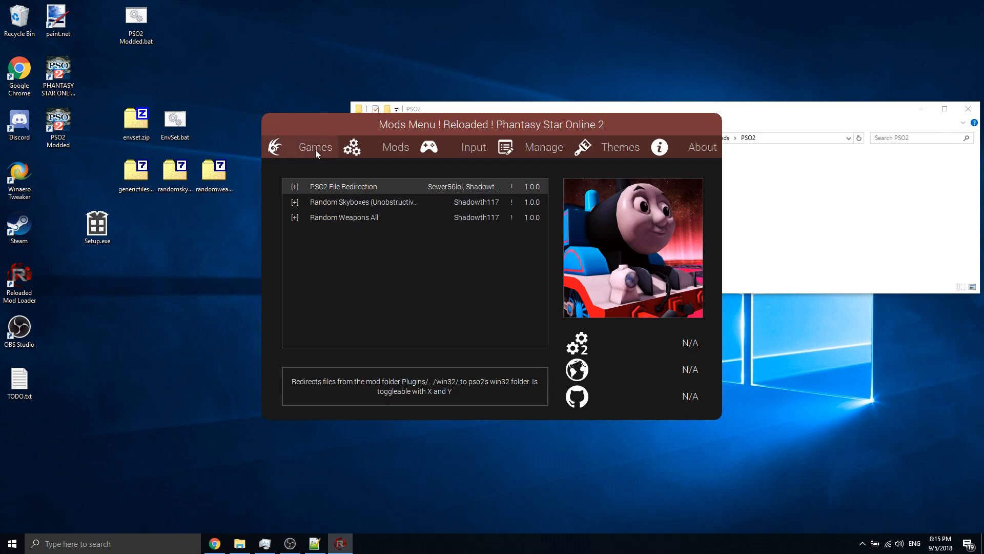
left_click(315, 147)
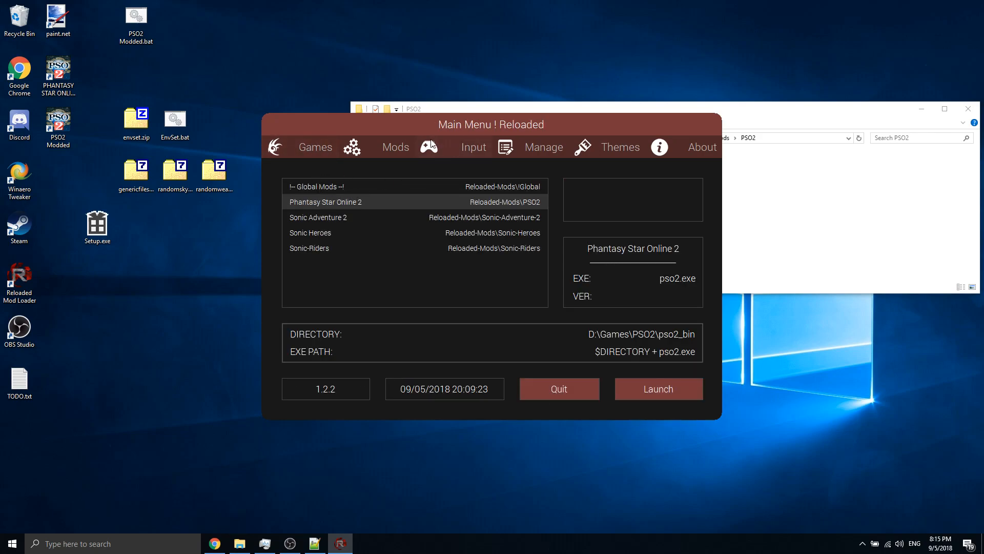
- Switch the input device to [DInput] Keyboard and review the button mappings
left_click(472, 147)
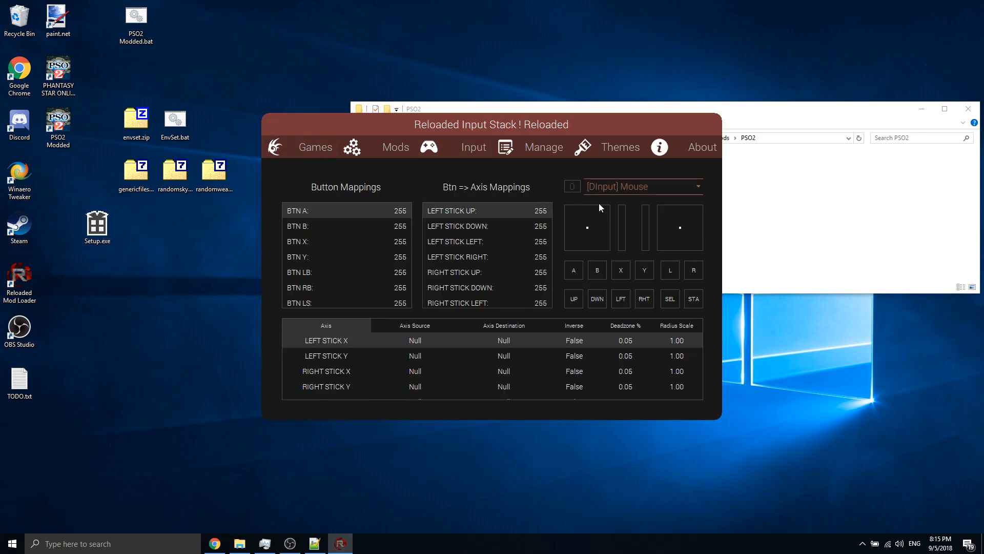
left_click(635, 187)
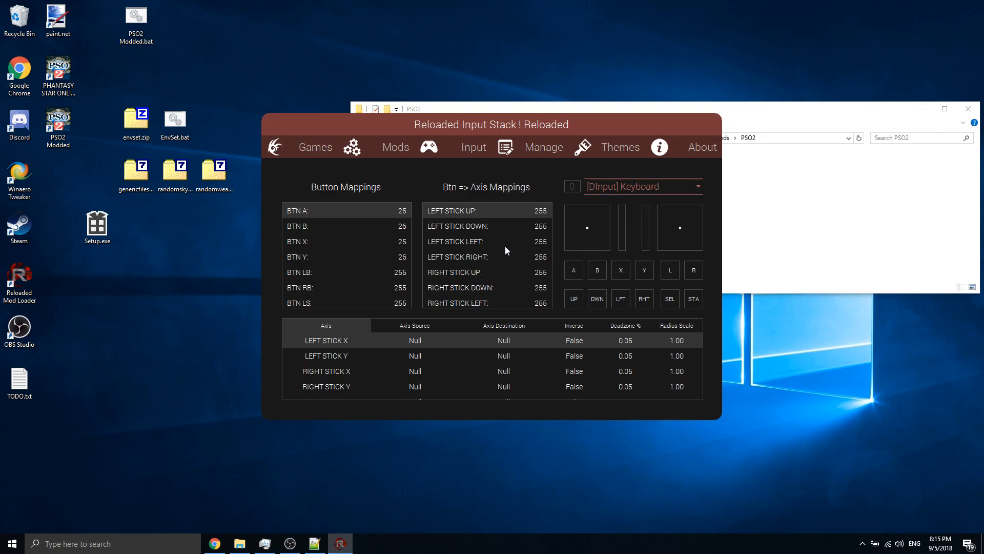
mouse_move(384, 212)
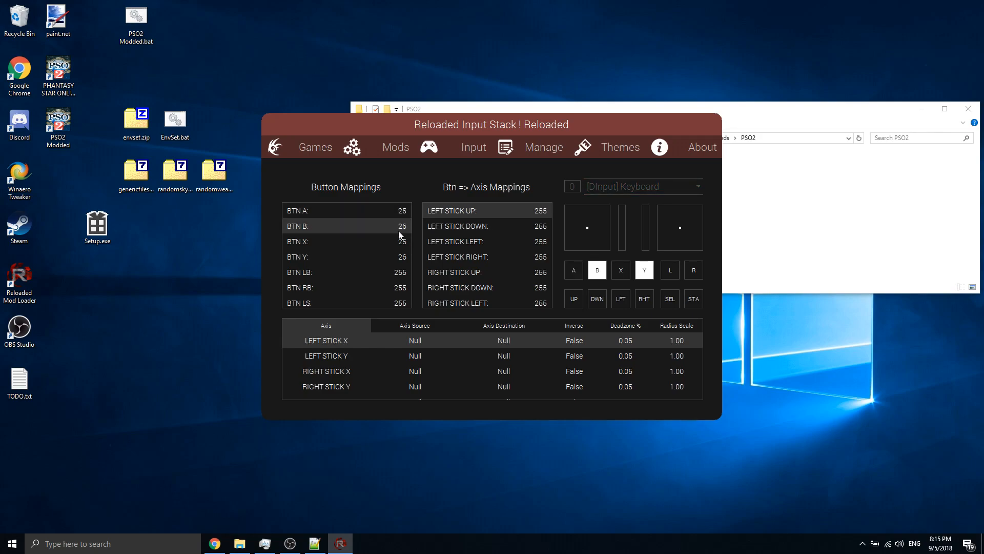
left_click(314, 147)
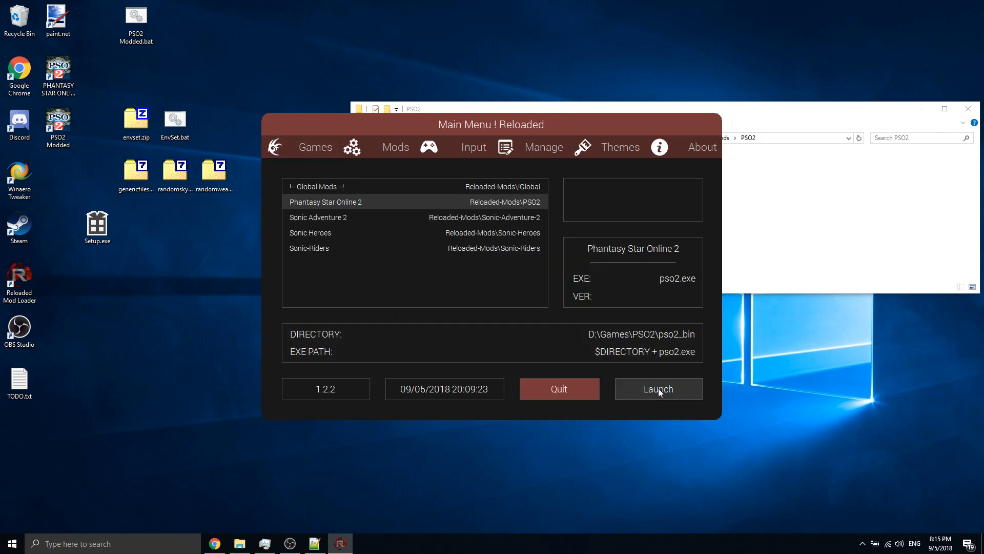
- Launch modded PSO2, agree to the terms of service, and log in to reach ship selection
left_click(658, 389)
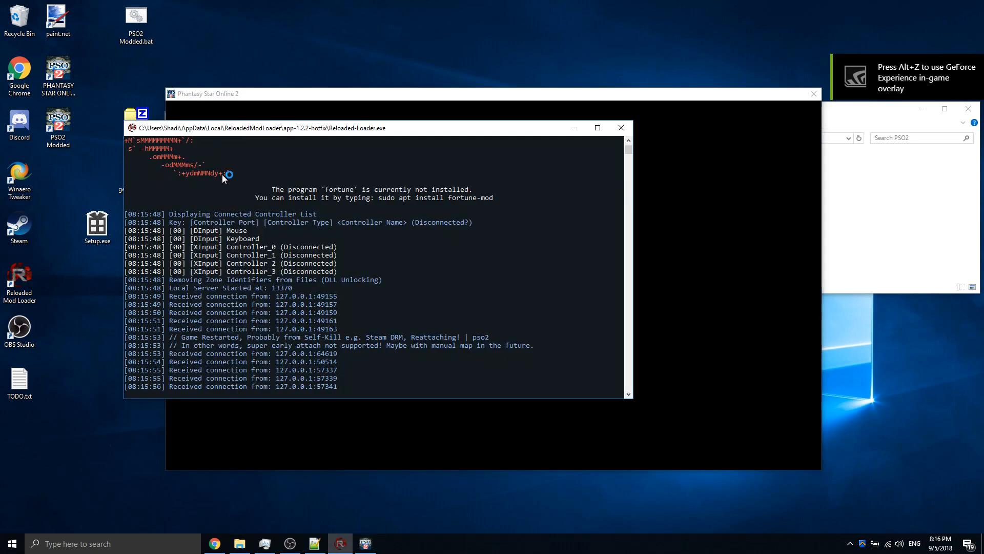
left_click(621, 128)
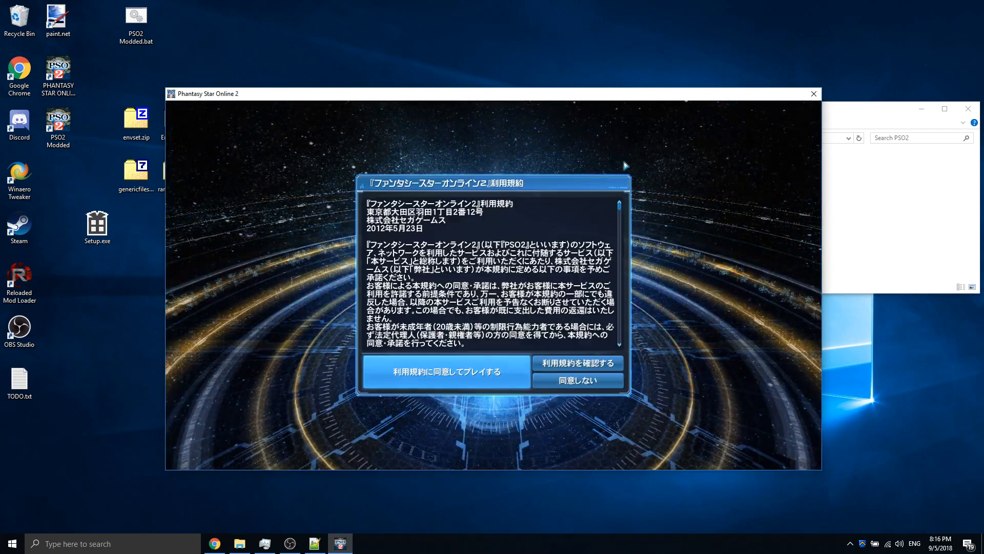
left_click(442, 371)
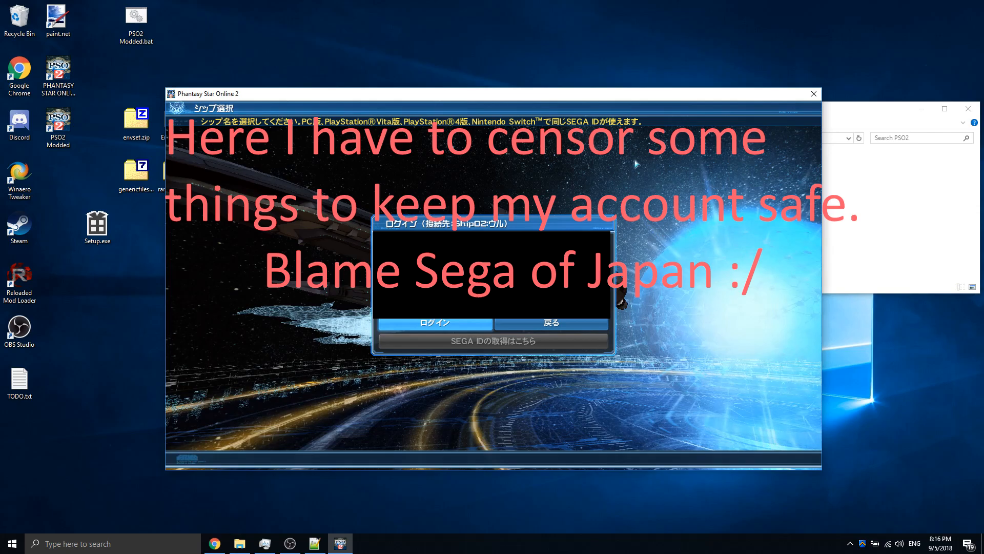
left_click(434, 322)
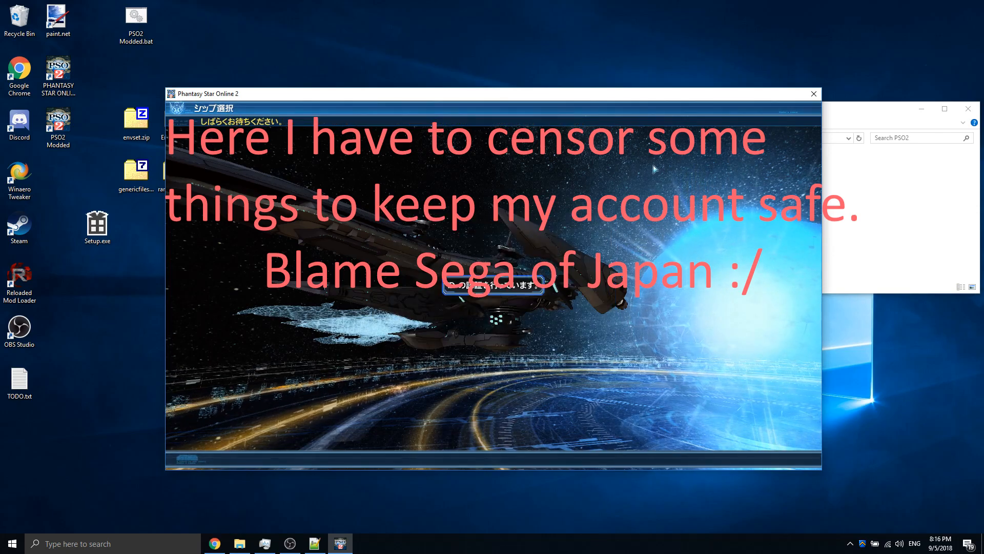